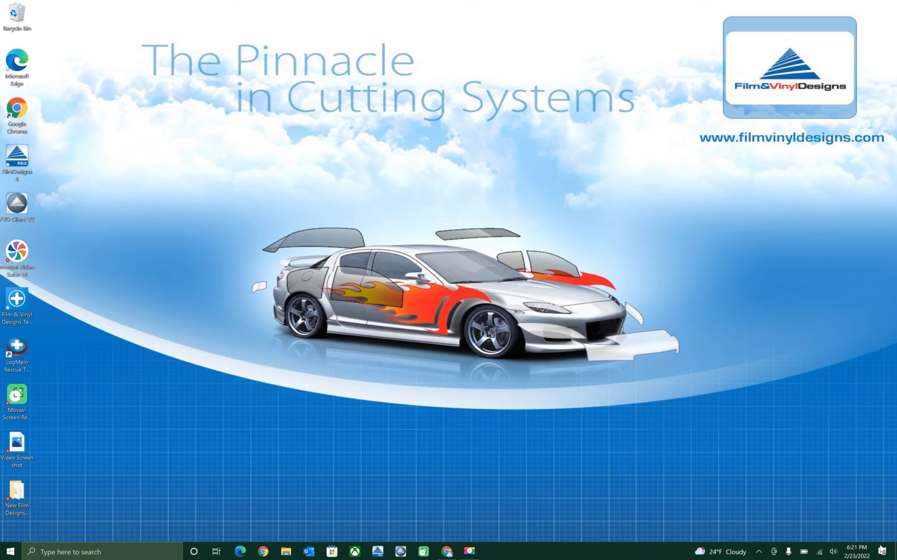
mouse_move(505, 423)
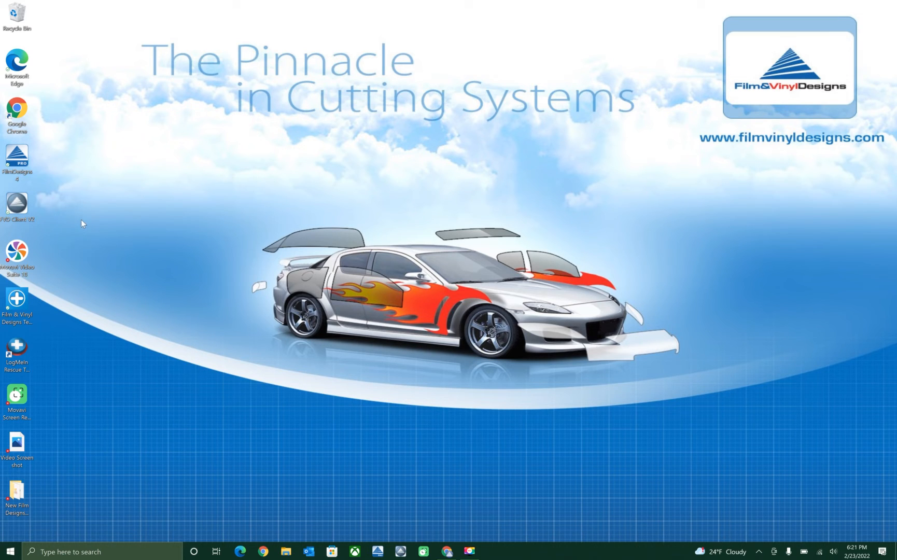
mouse_move(17, 203)
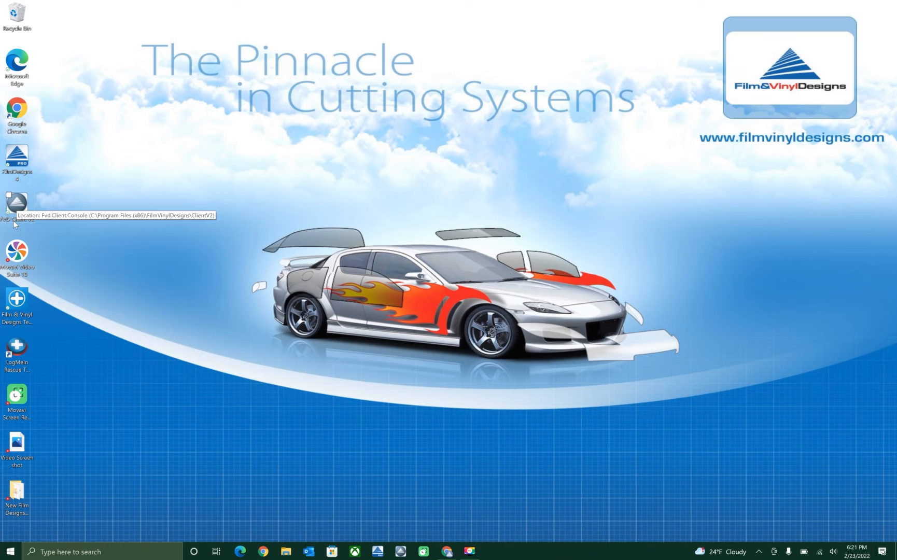
mouse_move(19, 206)
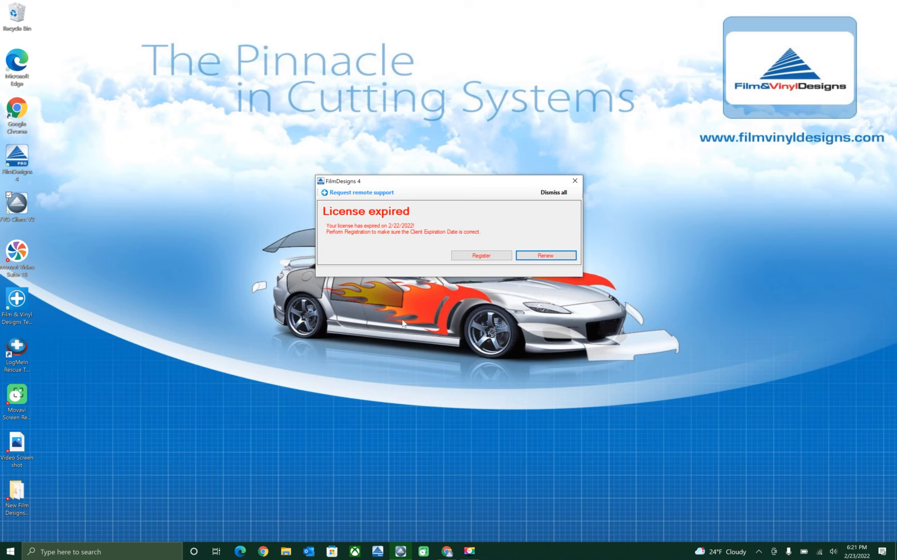
mouse_move(526, 437)
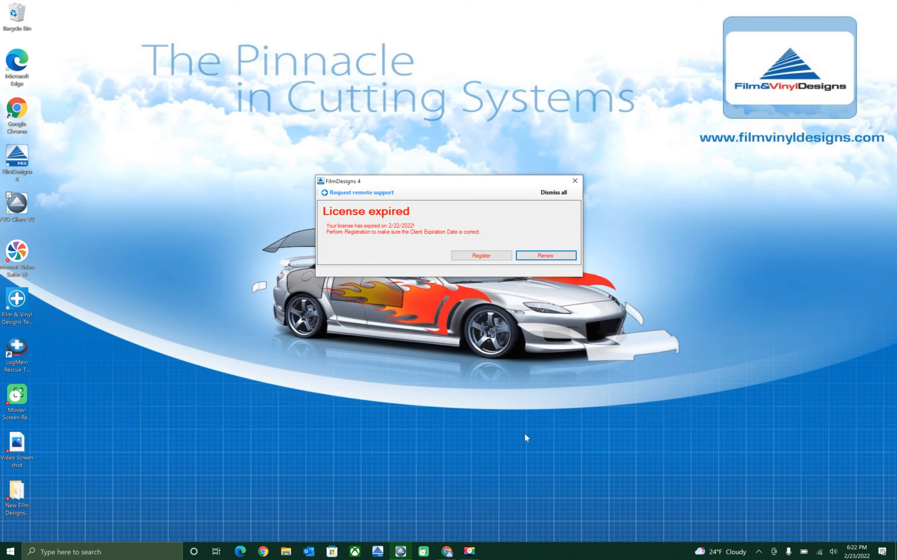
mouse_move(761, 553)
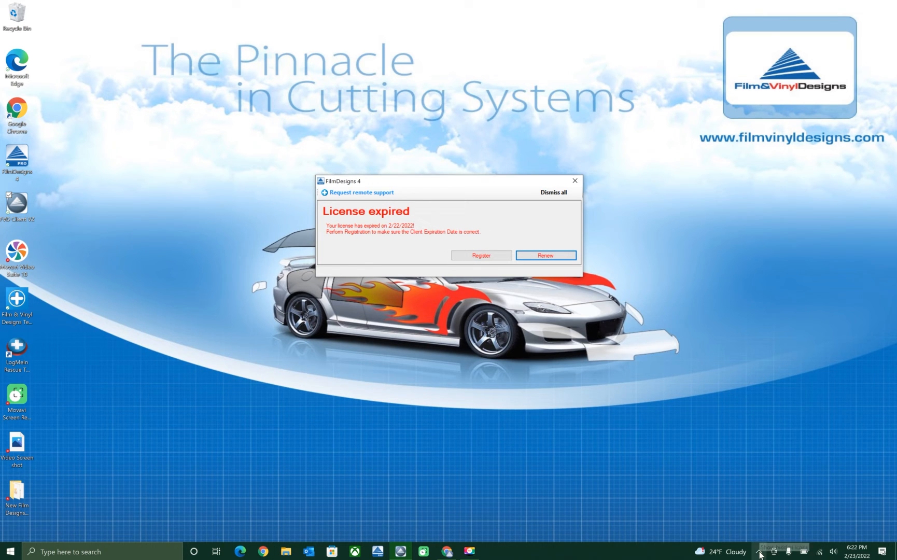
mouse_move(761, 553)
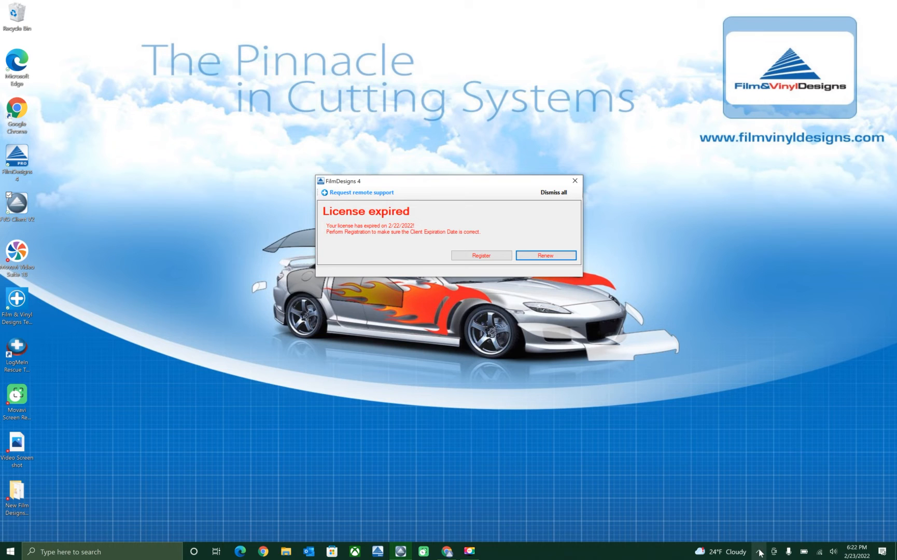
mouse_move(813, 556)
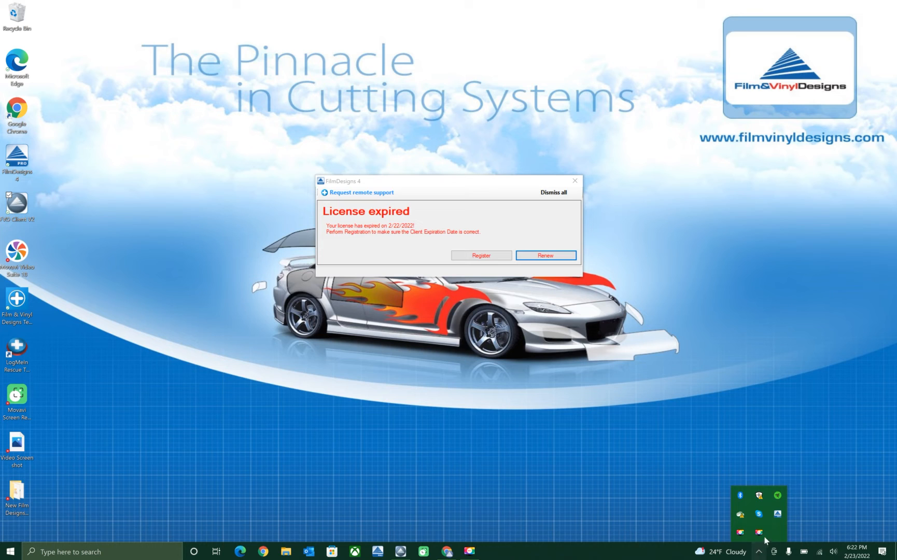
mouse_move(777, 514)
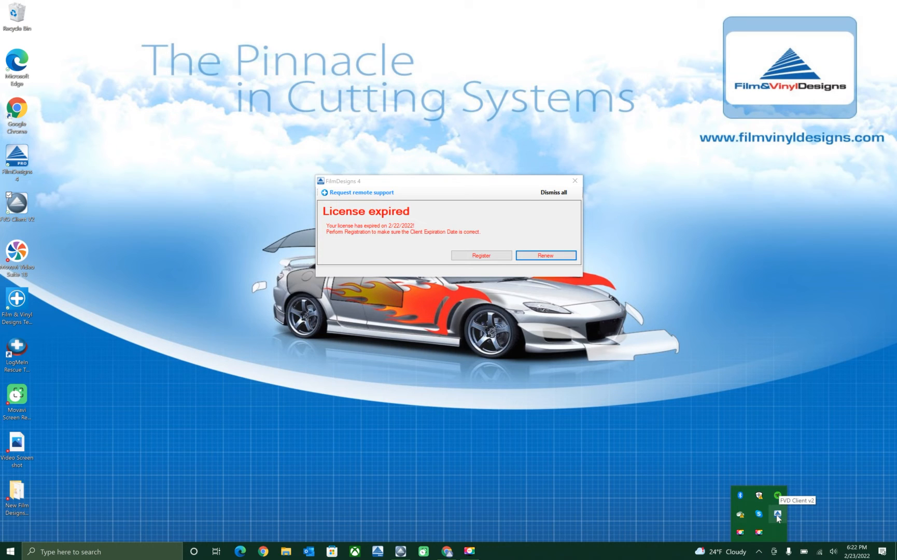
mouse_move(784, 508)
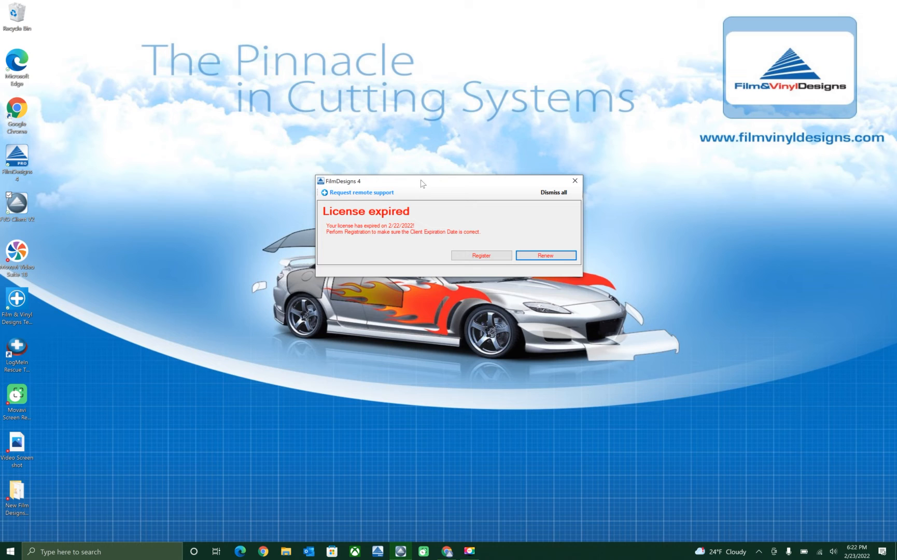
mouse_move(494, 278)
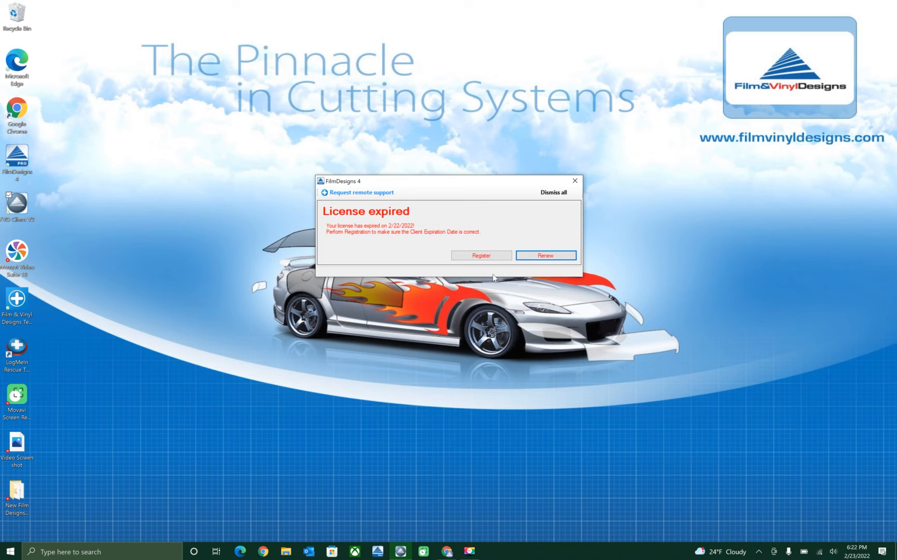
mouse_move(483, 292)
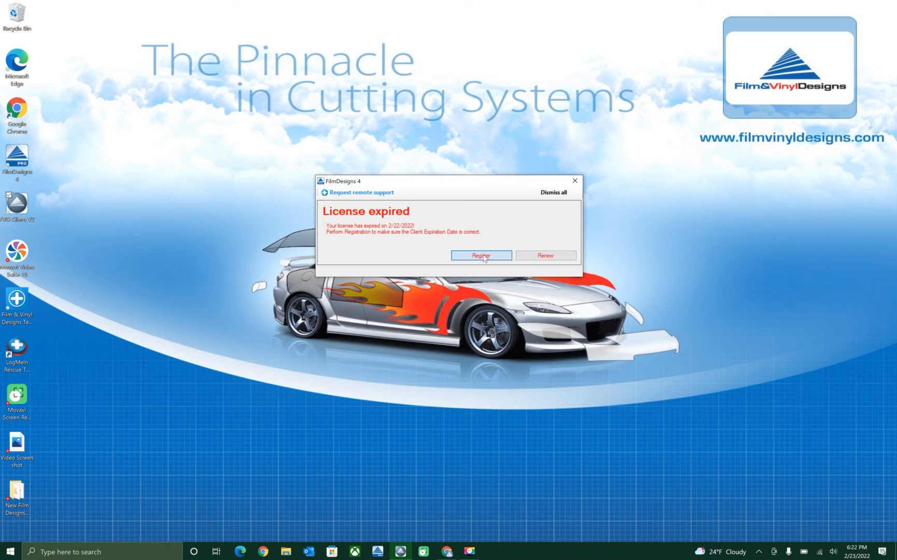
Register the expired license from the popup and confirm the successful registration.
click(481, 255)
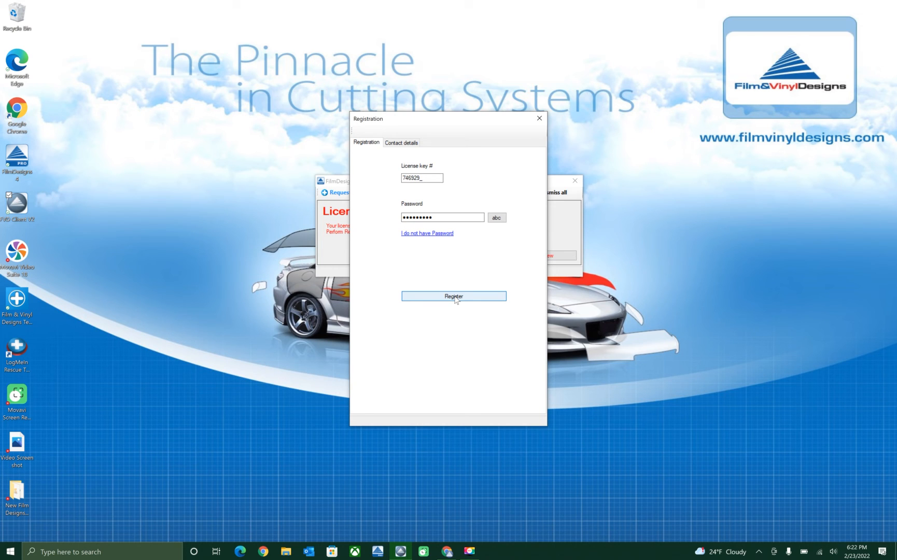
click(453, 296)
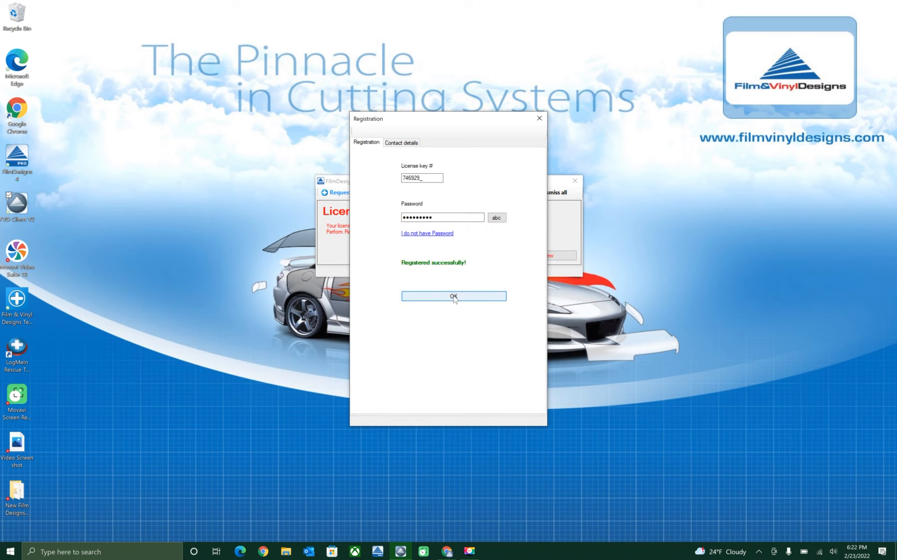
click(453, 296)
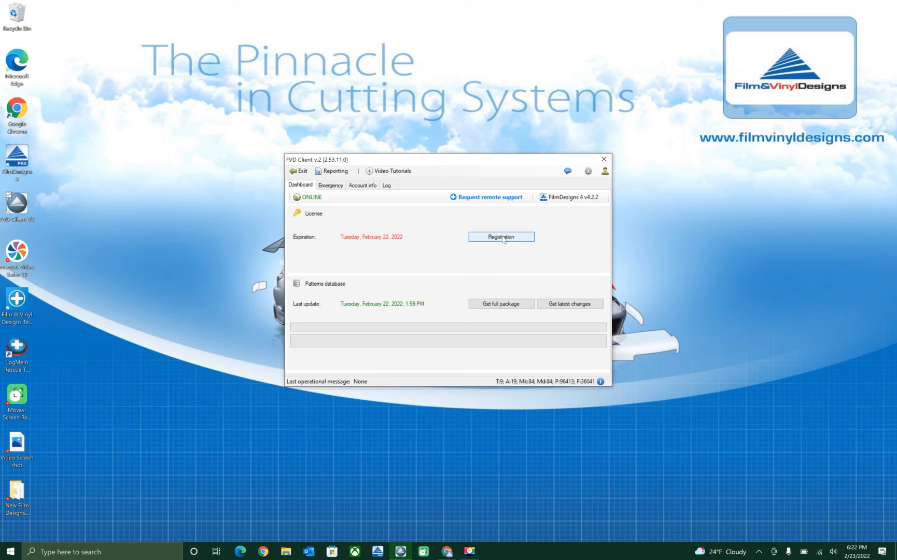
Re-register from the Dashboard Registration form, moving expiration to Thursday, March 24, 2022.
click(500, 236)
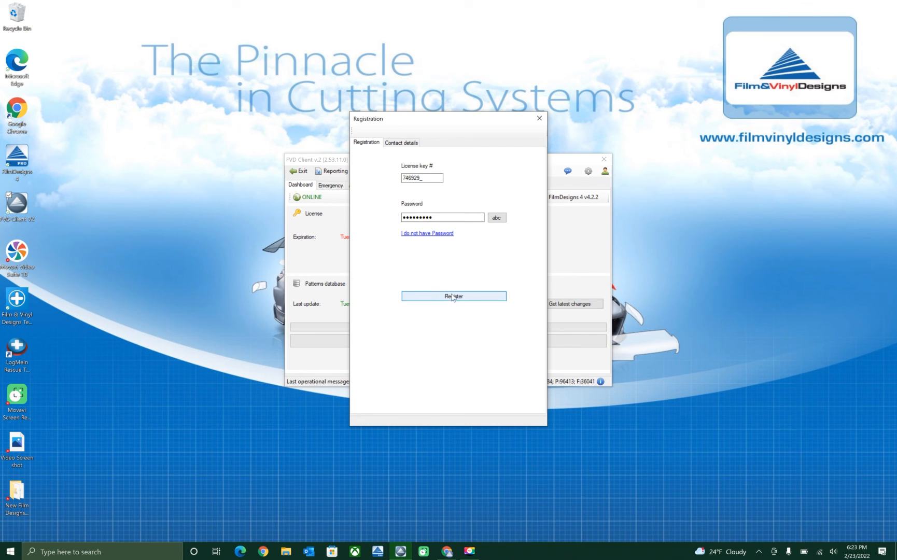
click(453, 296)
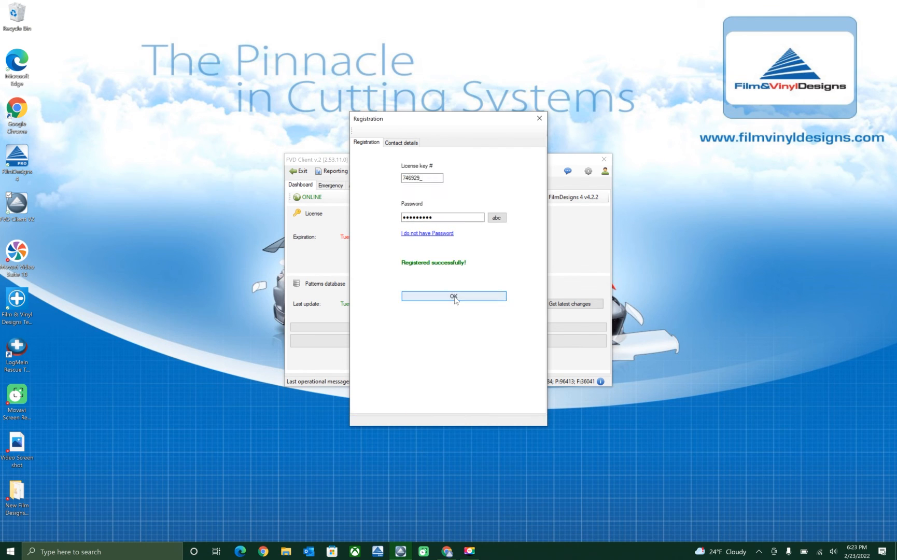
click(453, 296)
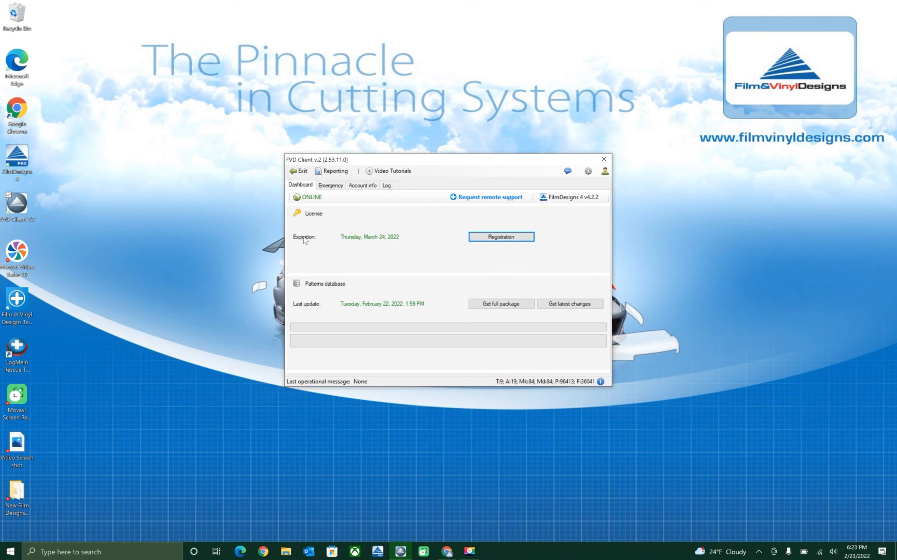
mouse_move(376, 240)
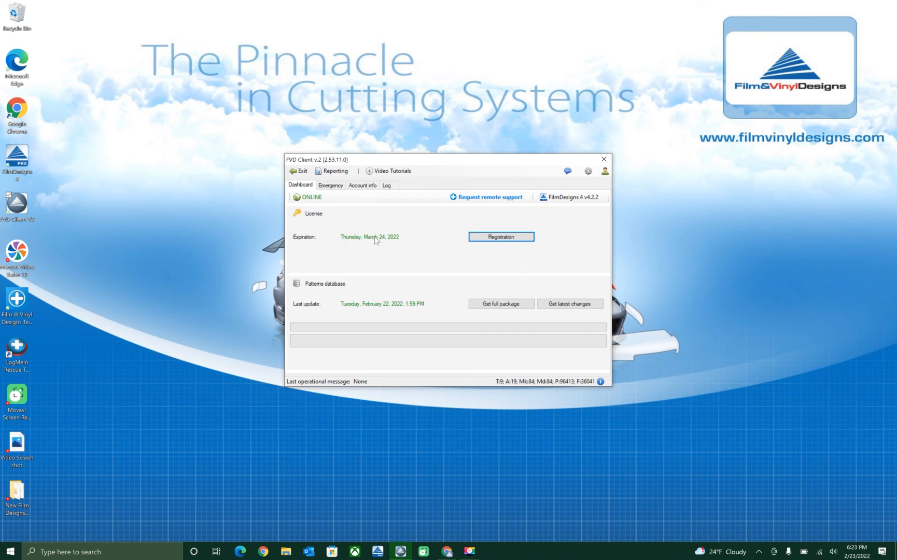
mouse_move(371, 247)
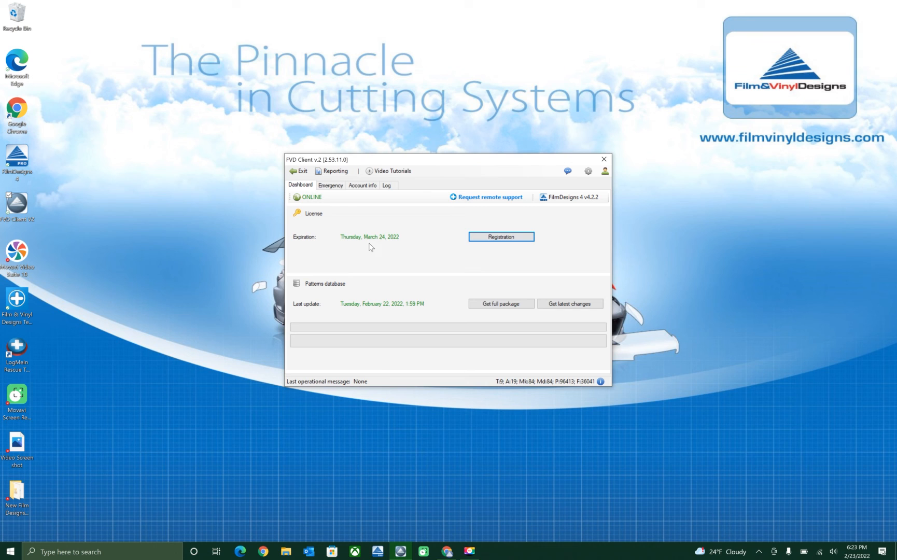
mouse_move(437, 254)
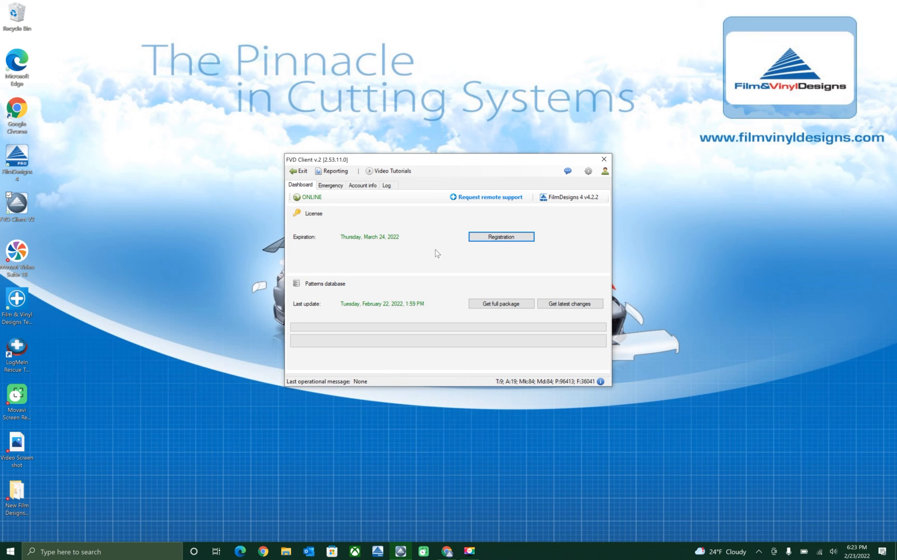